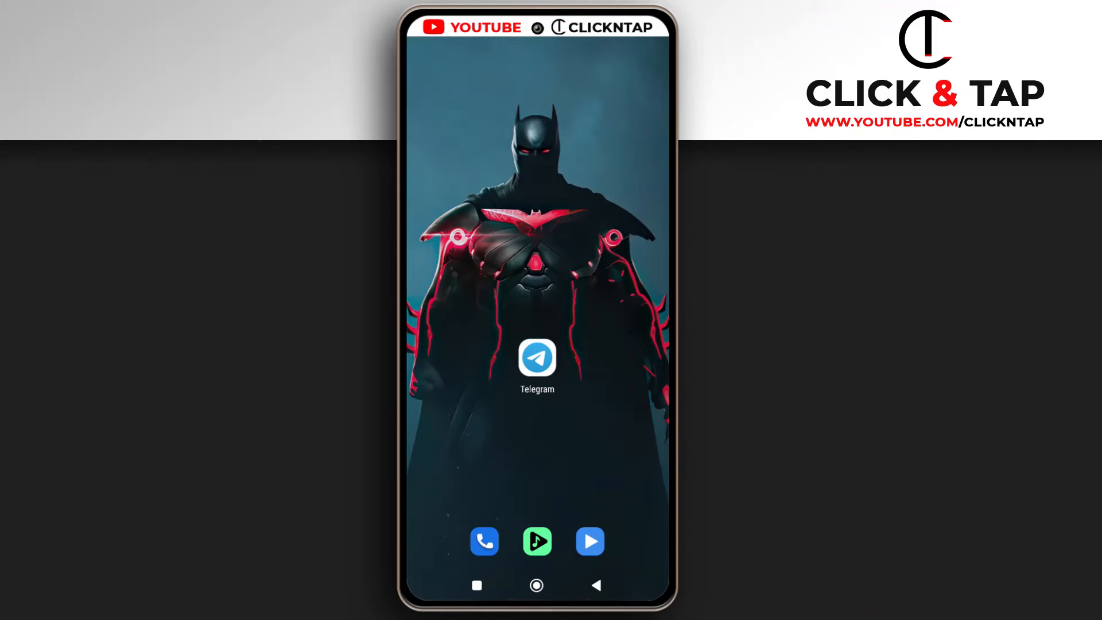
Launch Telegram to its chat list showing only the Archived Chats entry.
left_click(536, 358)
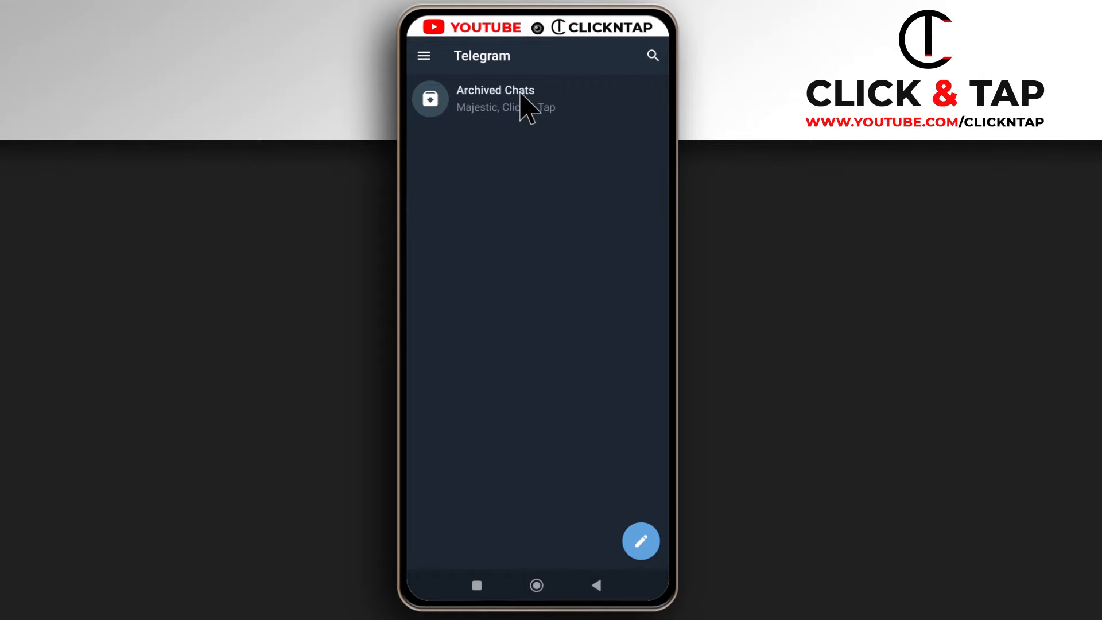
Unarchive the Majestic chat from Archived Chats and return to the main chat list.
left_click(494, 99)
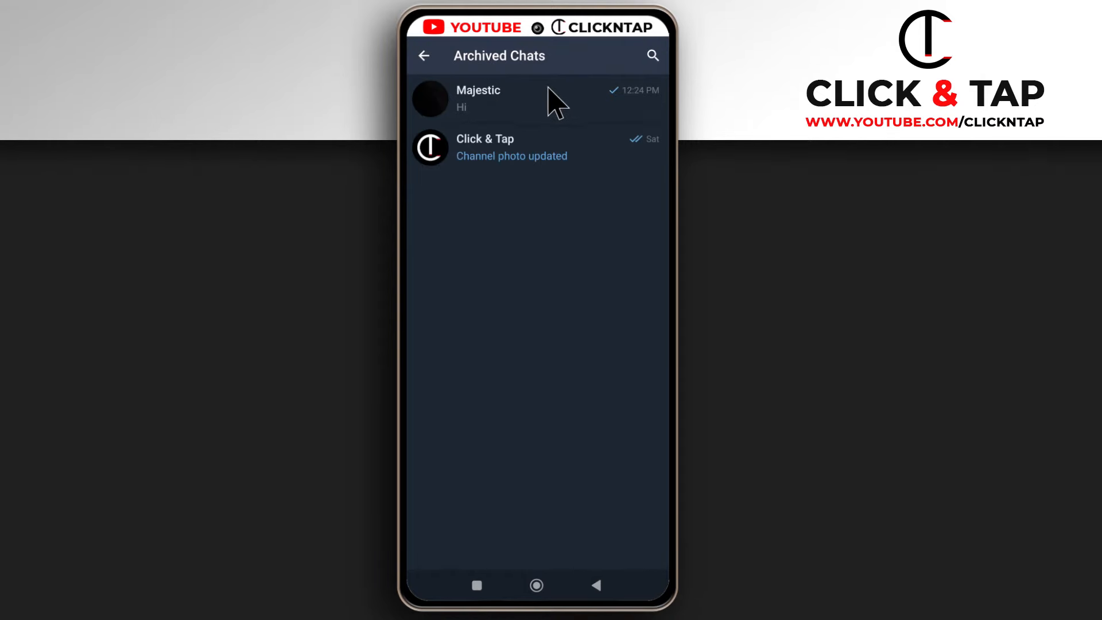
mouse_move(549, 174)
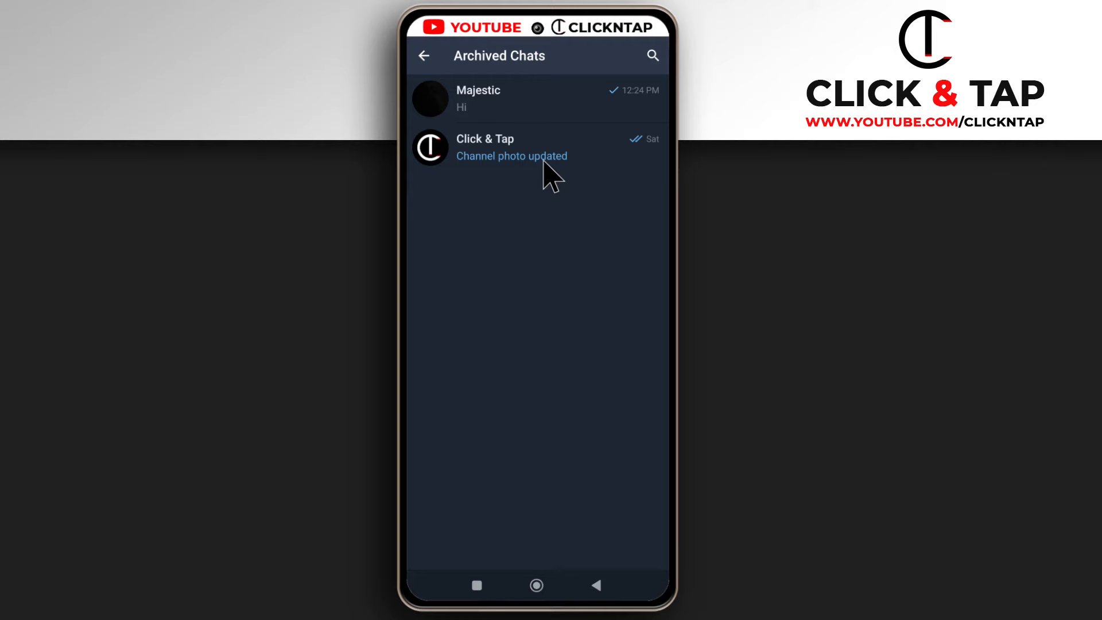
mouse_move(544, 116)
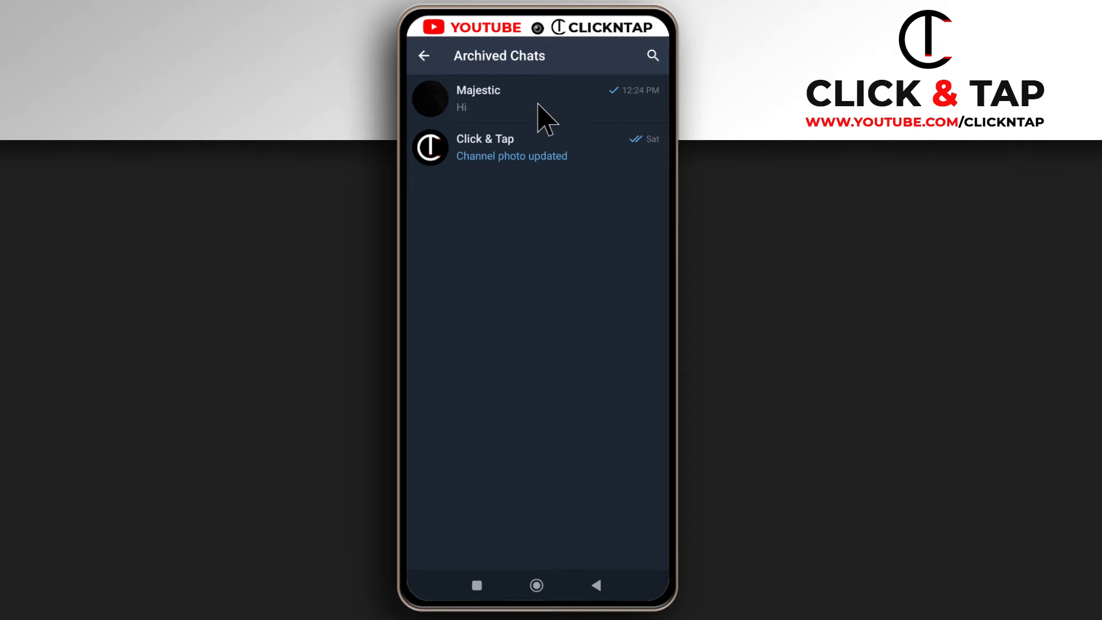
left_click(477, 98)
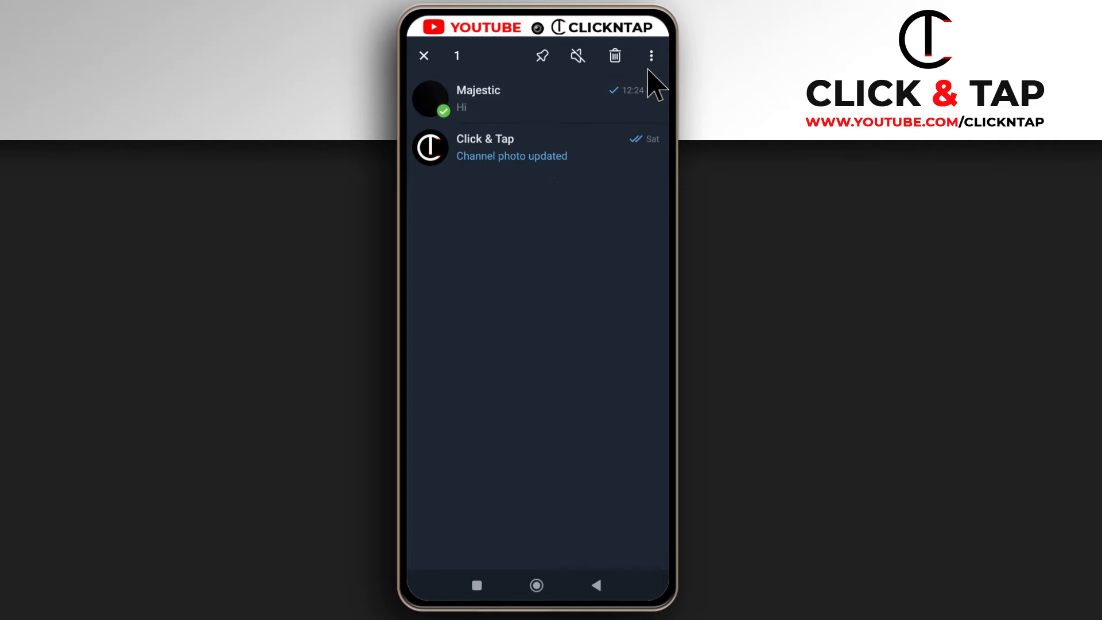
left_click(649, 55)
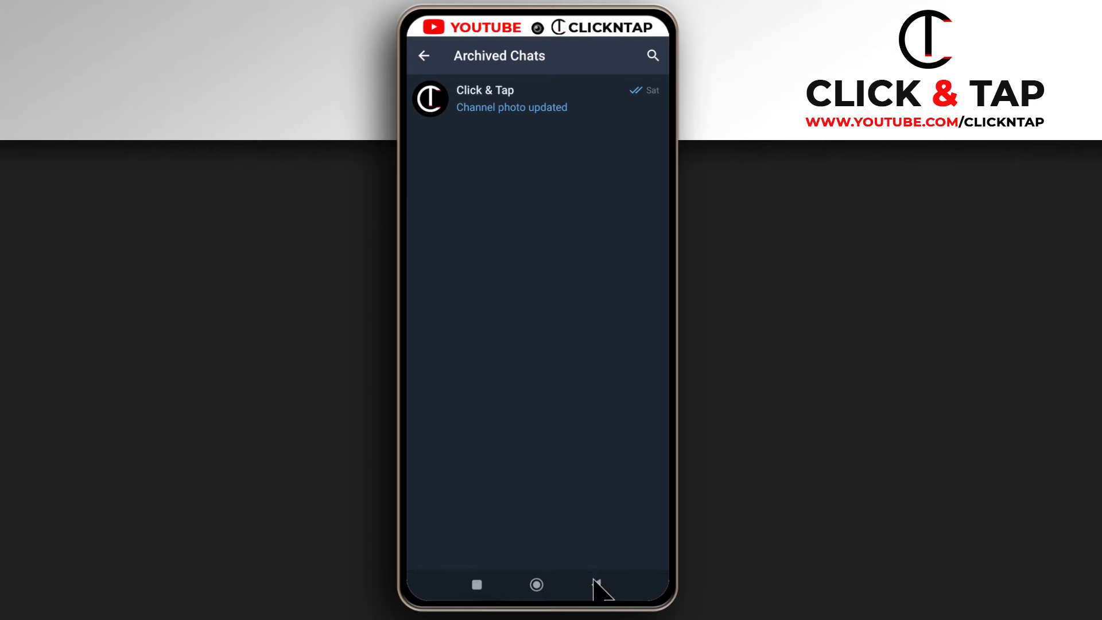
left_click(424, 56)
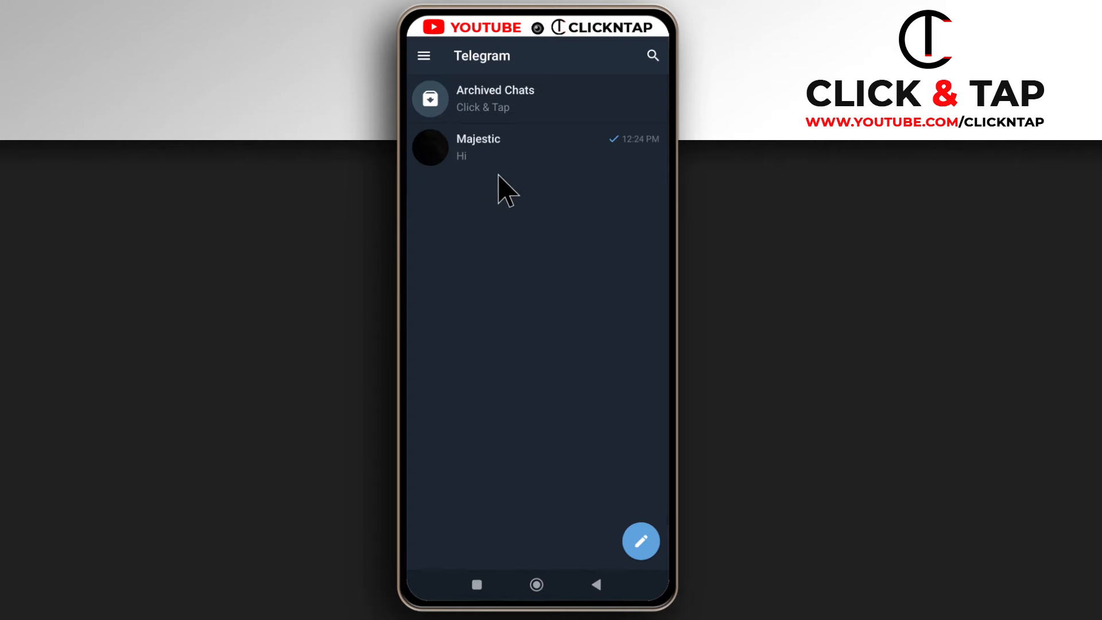
mouse_move(520, 274)
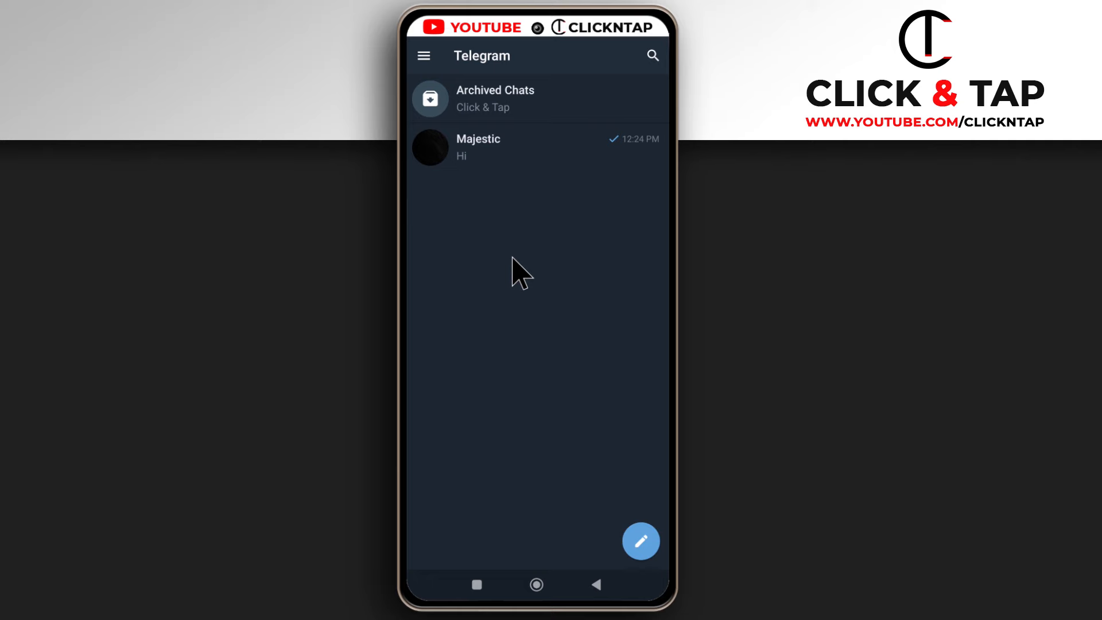